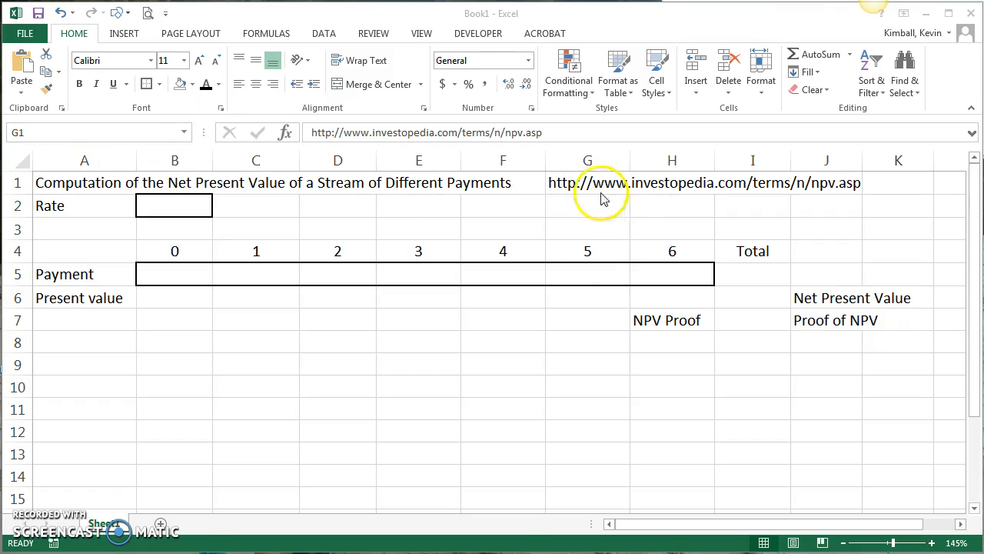
# Enter the -20,000 period 0 payment in B5 and link its present value with =B5.
pyautogui.click(587, 183)
pyautogui.write('-20000')
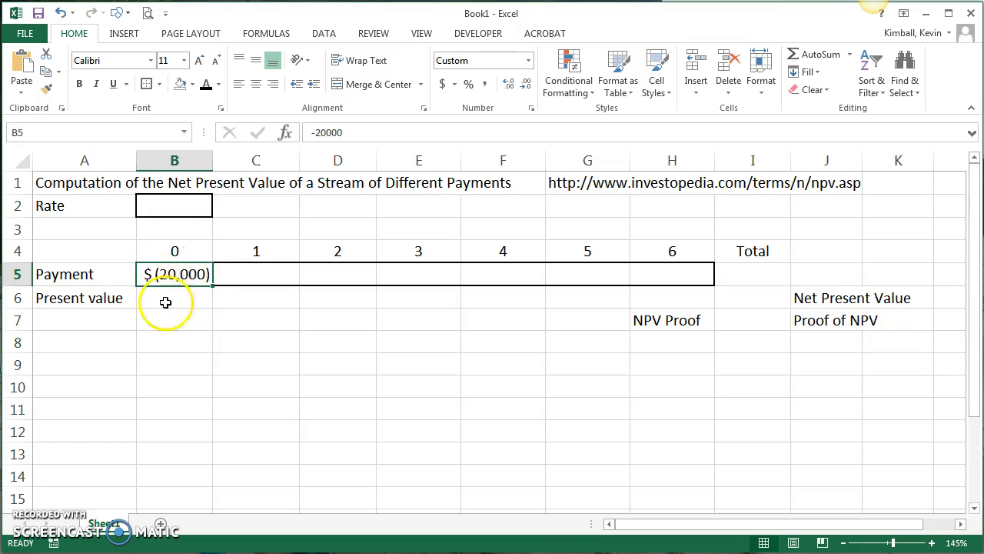
pyautogui.moveTo(177, 327)
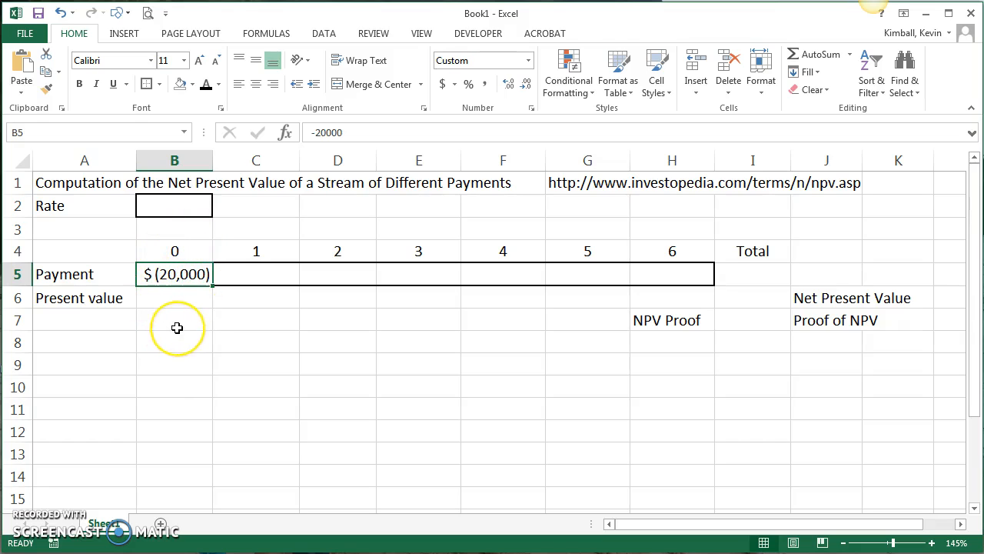
pyautogui.click(174, 298)
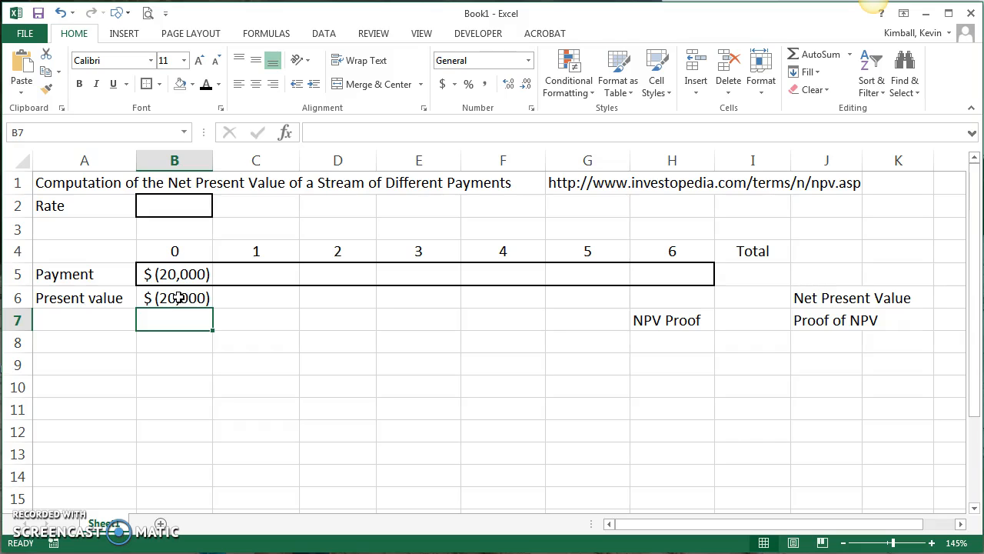
# Fill $5,000 payments across C5:H5, total them in I5, and set the rate to 10%.
pyautogui.click(256, 274)
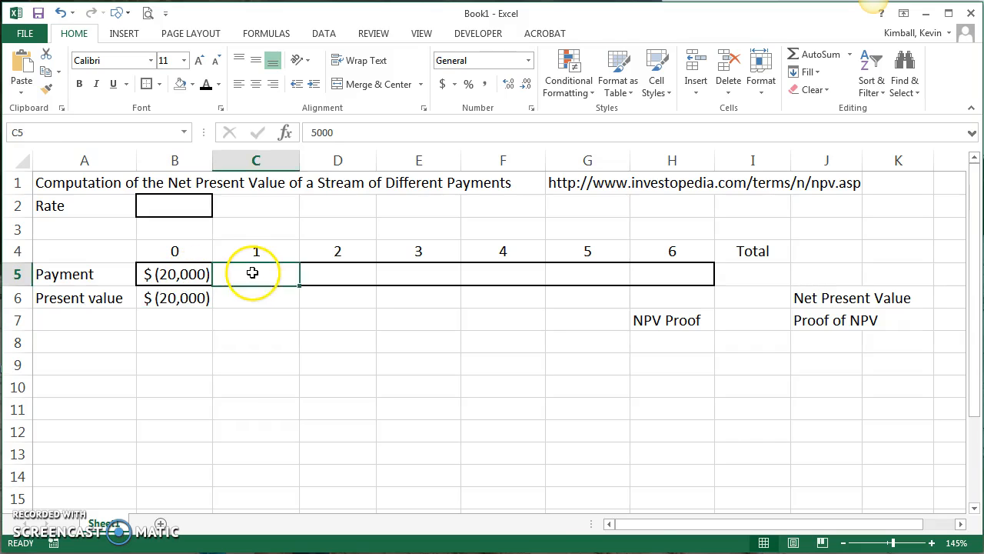
pyautogui.moveTo(256, 274); pyautogui.dragTo(672, 274)
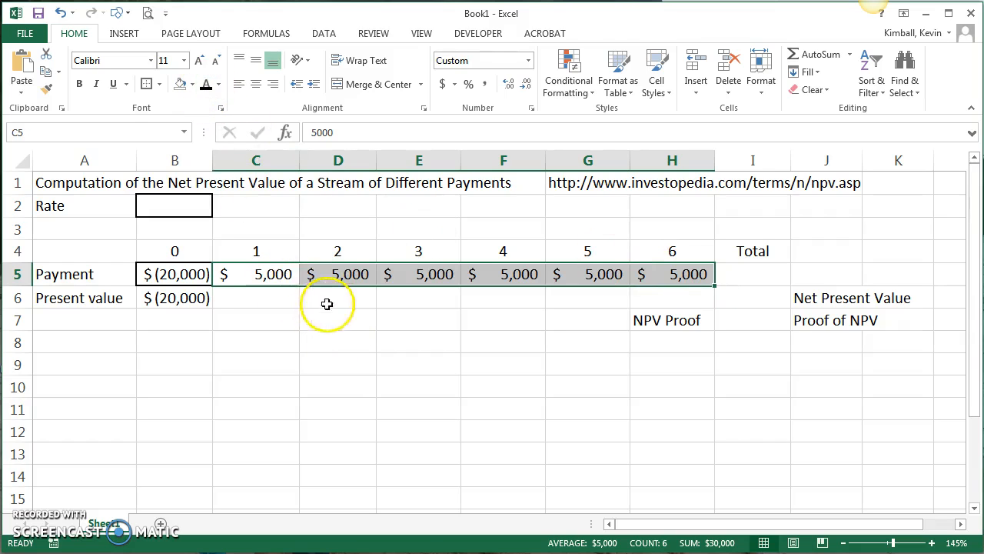
pyautogui.click(255, 298)
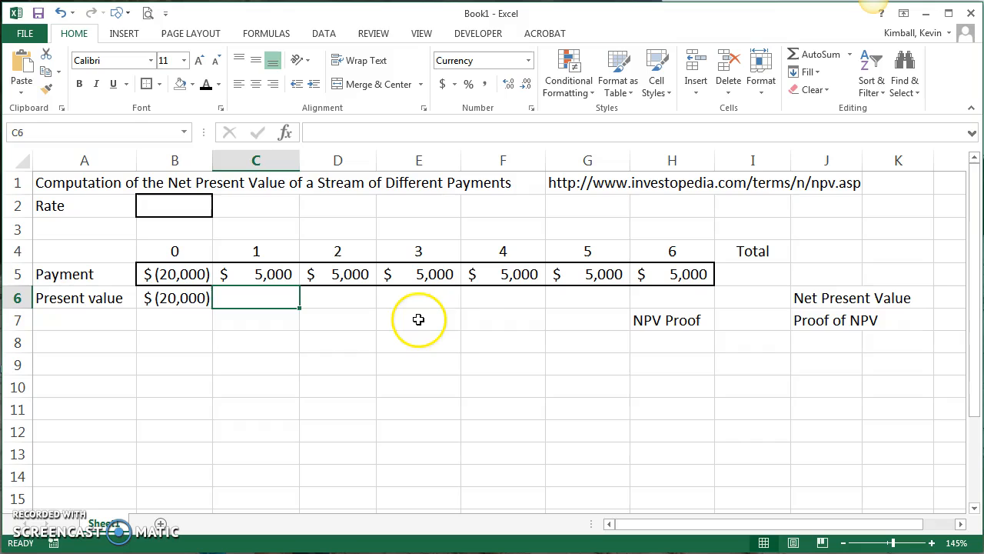
pyautogui.click(752, 274)
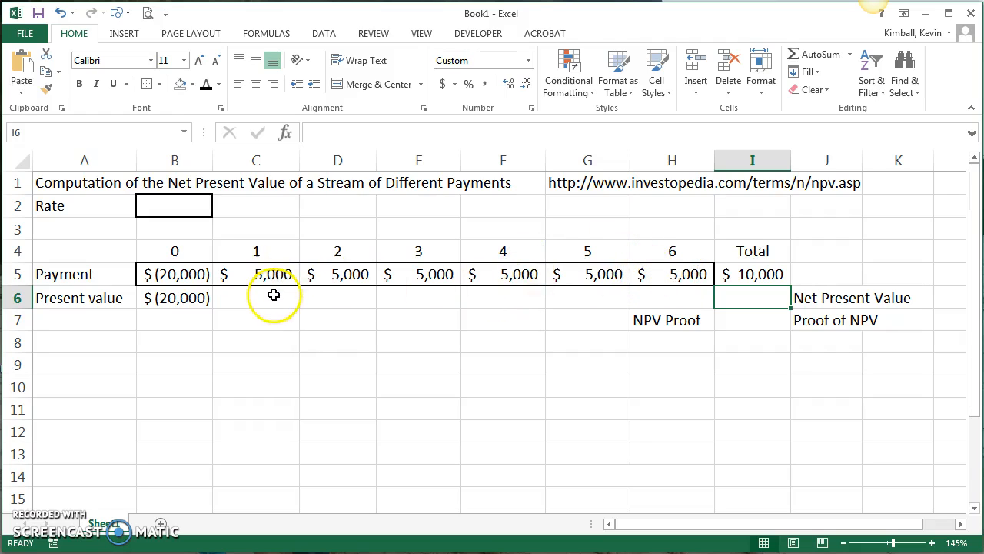
pyautogui.moveTo(274, 298)
pyautogui.write('10')
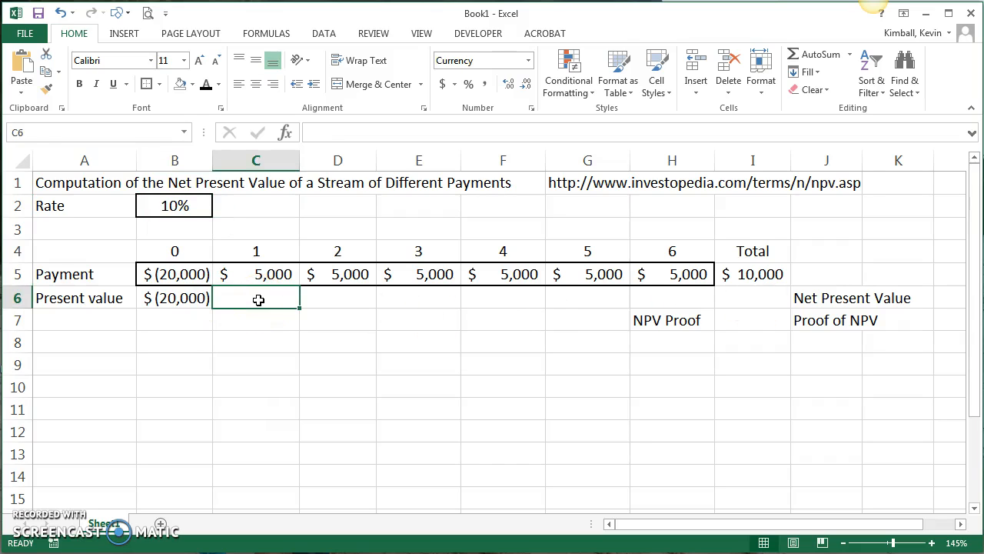
# Enter =PV(B2,C4,0,C5,0) in C6, giving period 1 a present value of $(4,545.45).
pyautogui.write('=pv(')
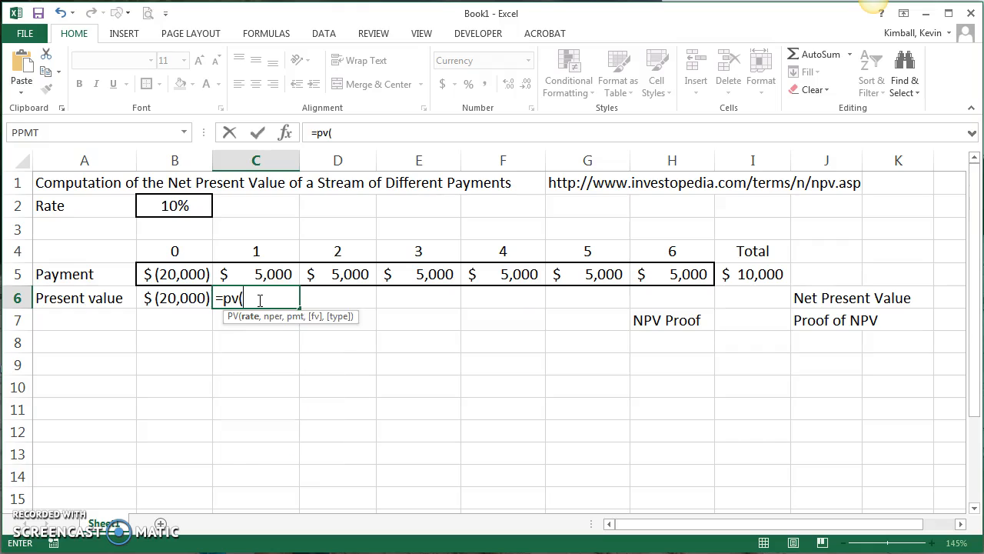
pyautogui.click(175, 205)
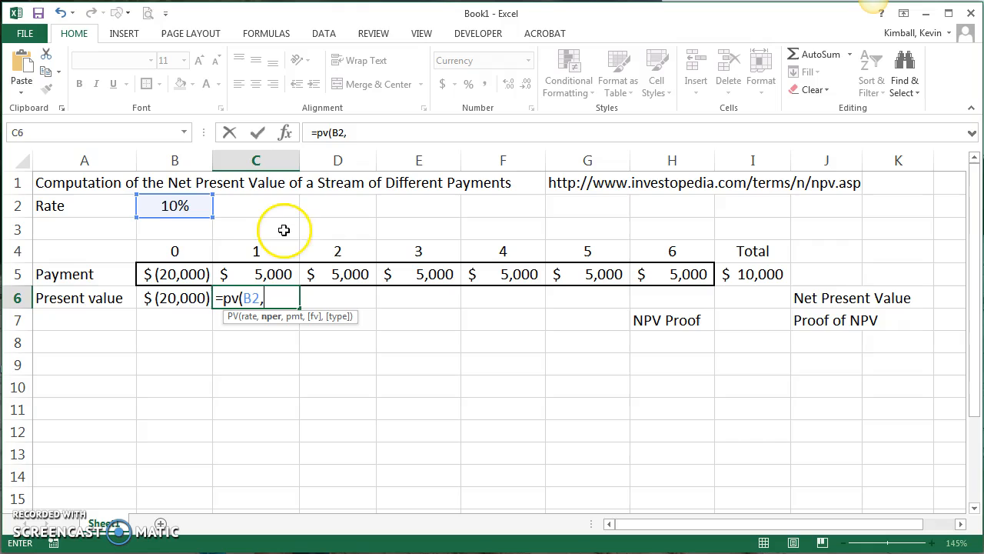
pyautogui.click(255, 250)
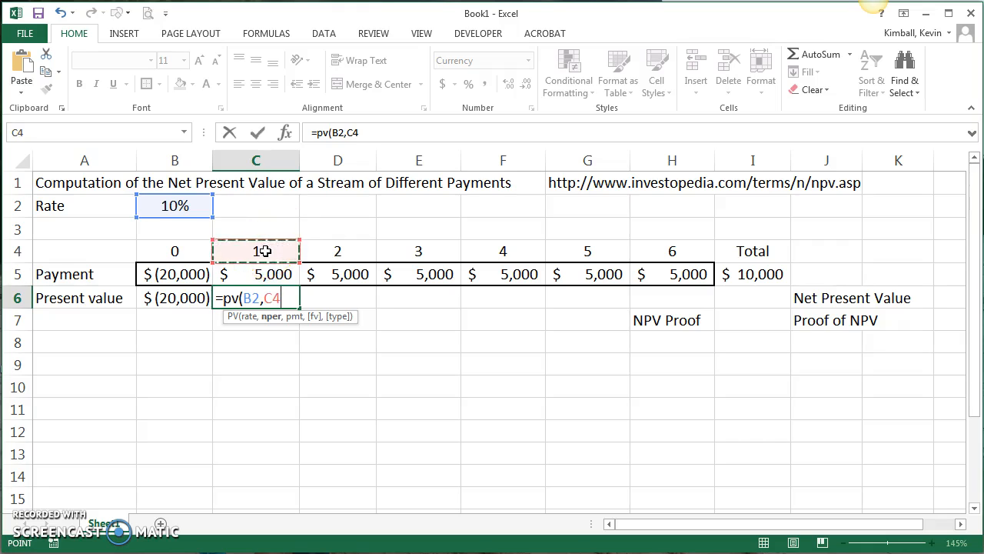
pyautogui.moveTo(291, 255)
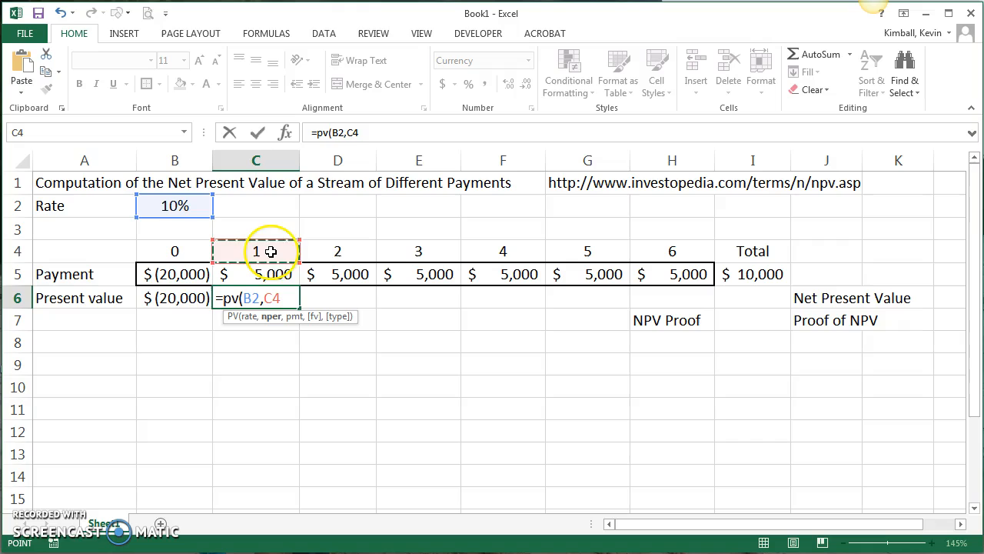
pyautogui.write(',')
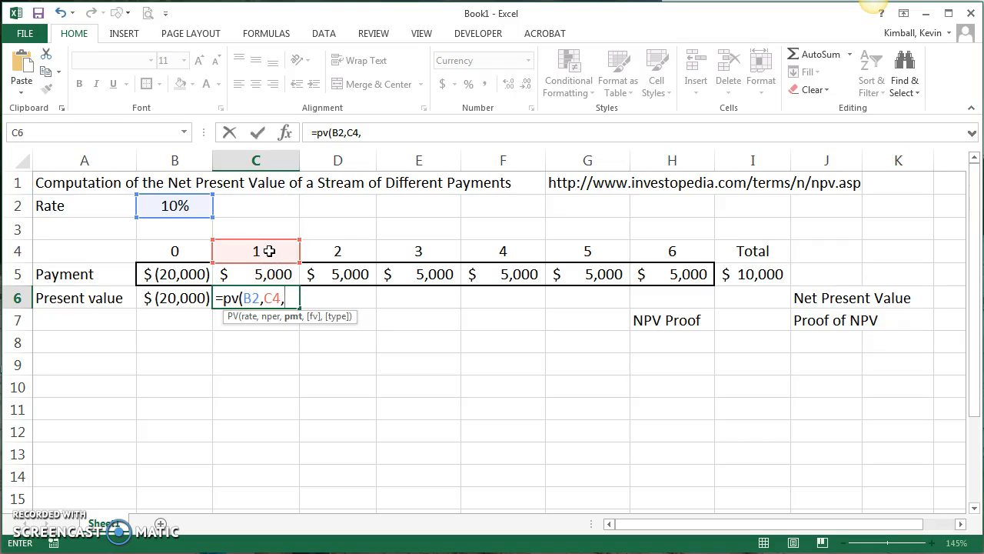
pyautogui.write('0')
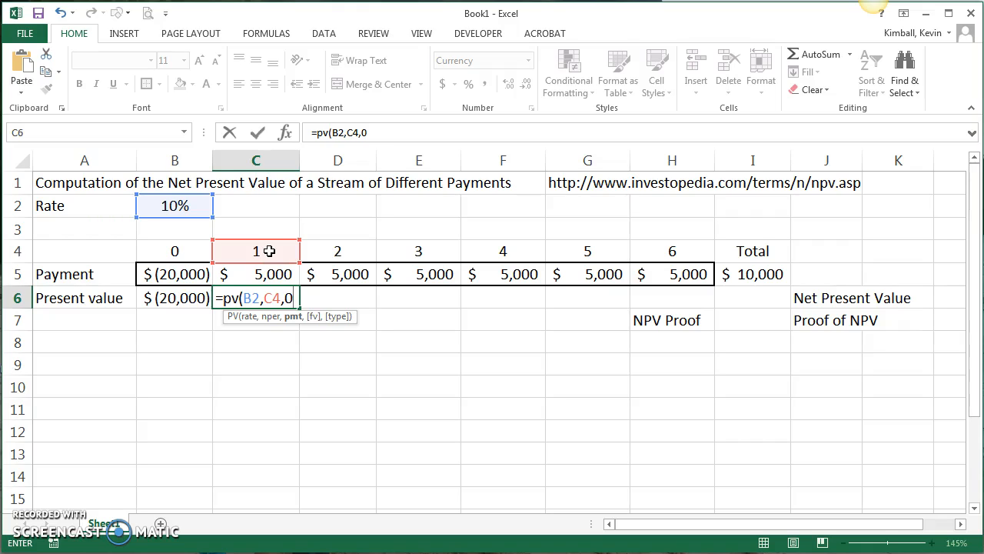
pyautogui.write(',')
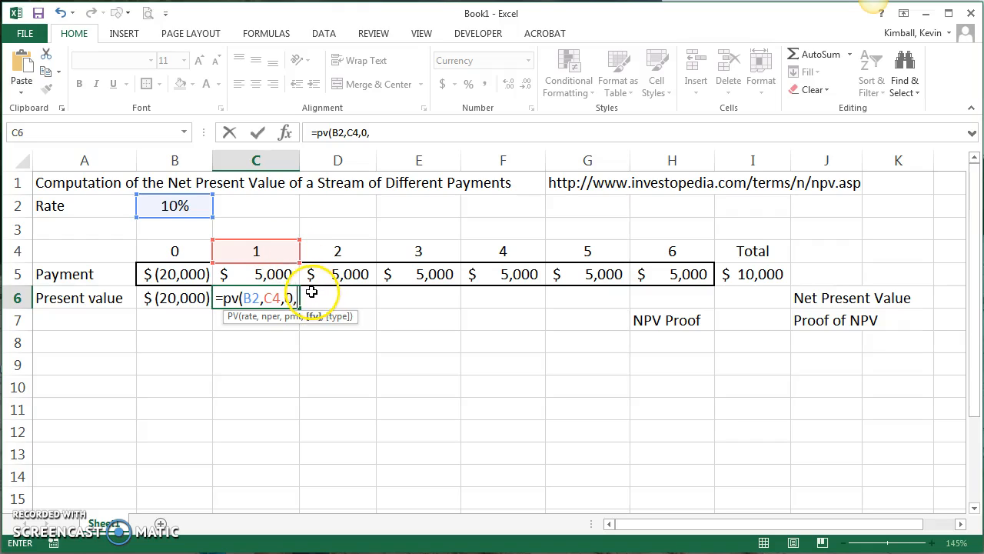
pyautogui.click(256, 274)
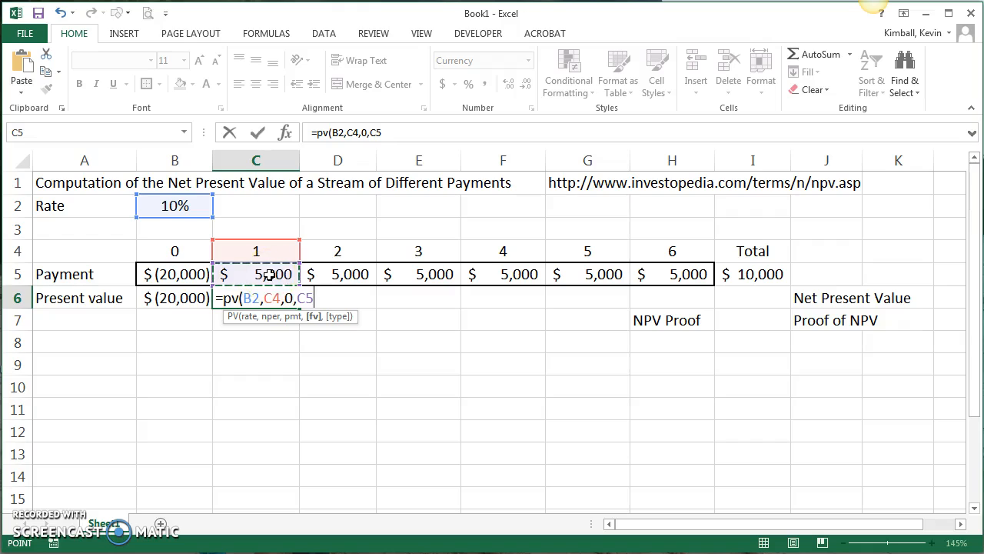
pyautogui.write(',')
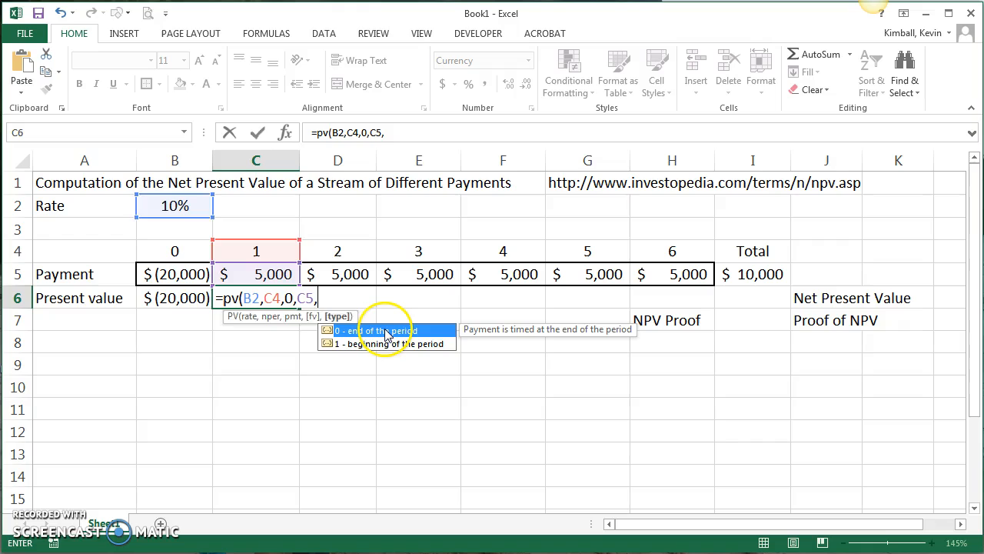
pyautogui.write('0')
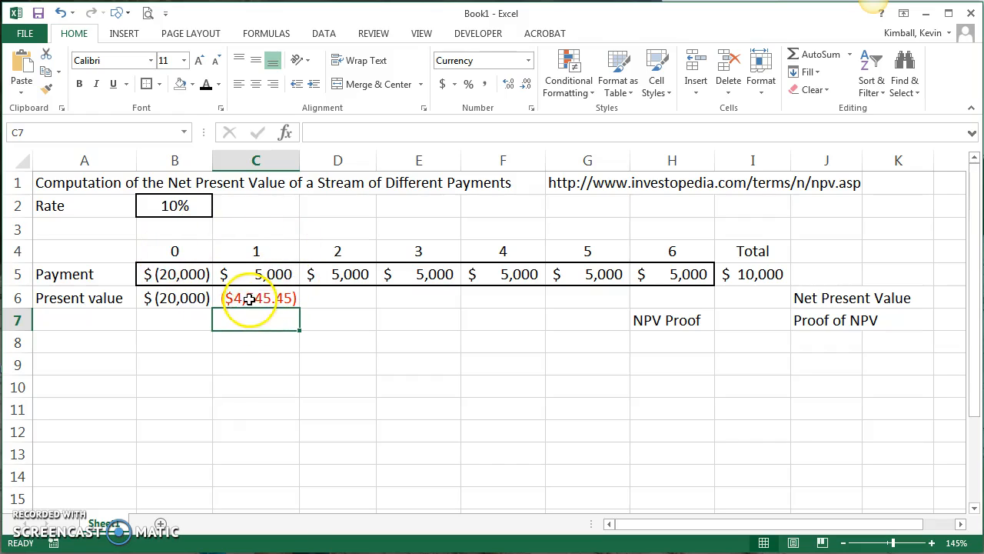
pyautogui.moveTo(263, 323)
pyautogui.write('=')
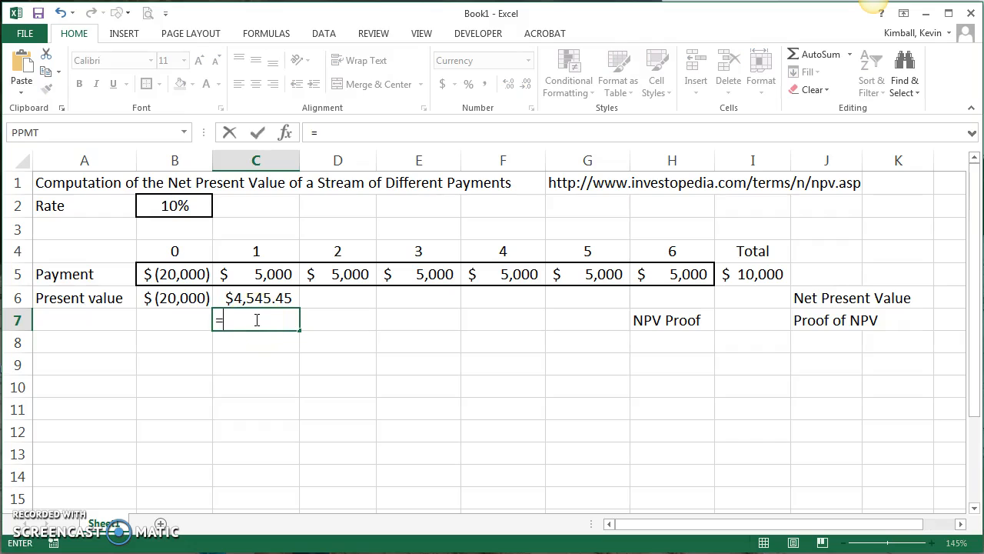
# Make C6 positive and add =C6+(C6*B2) in C7, confirming $5,000.00.
pyautogui.click(257, 298)
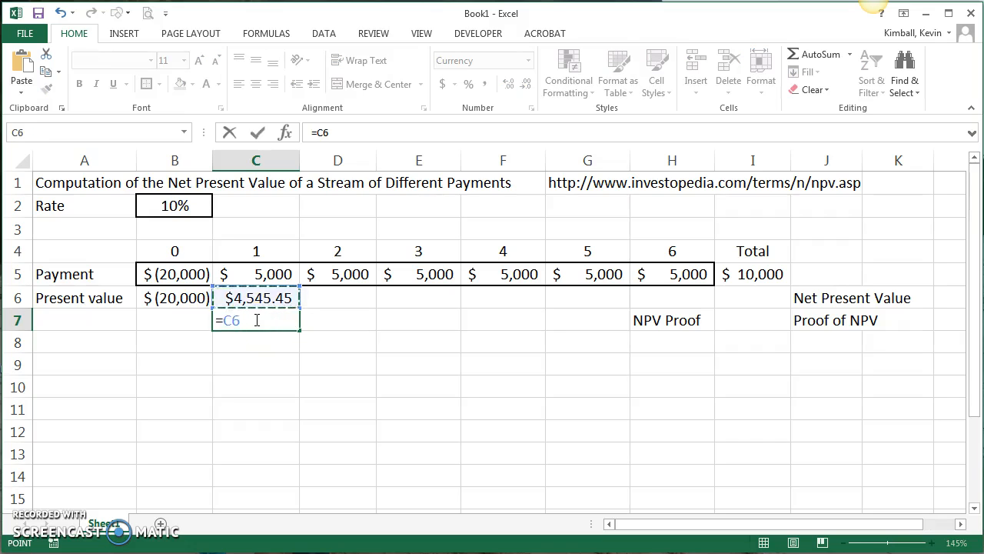
pyautogui.write('+')
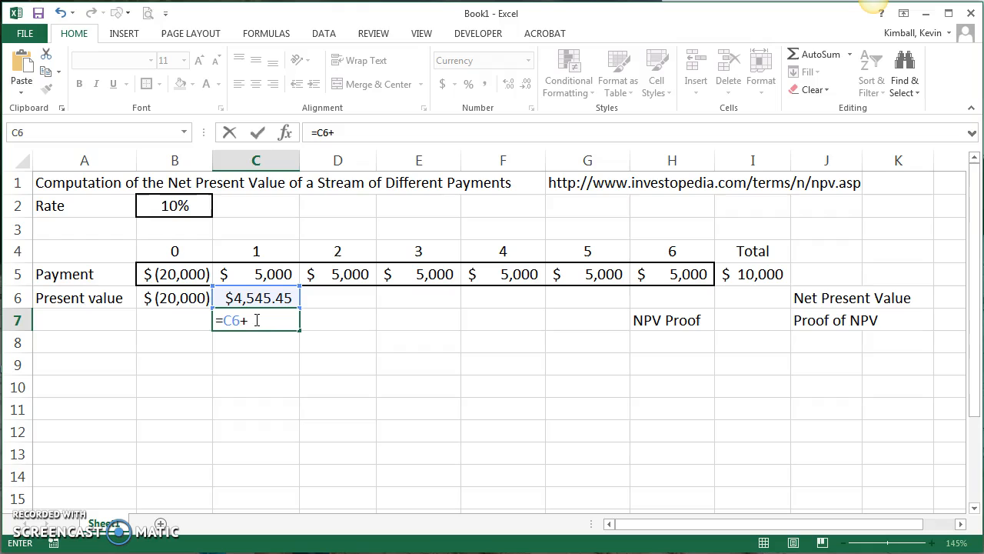
pyautogui.click(256, 298)
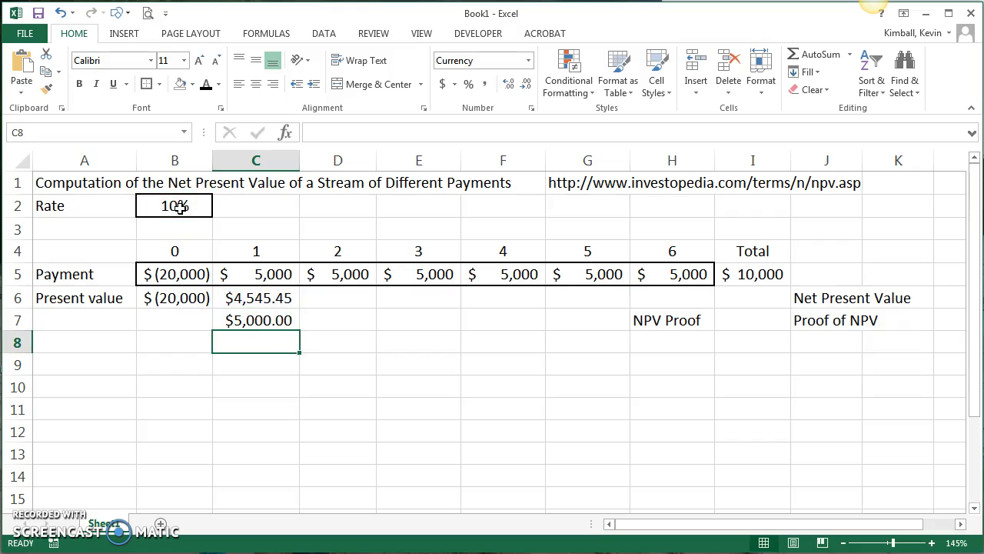
pyautogui.click(257, 320)
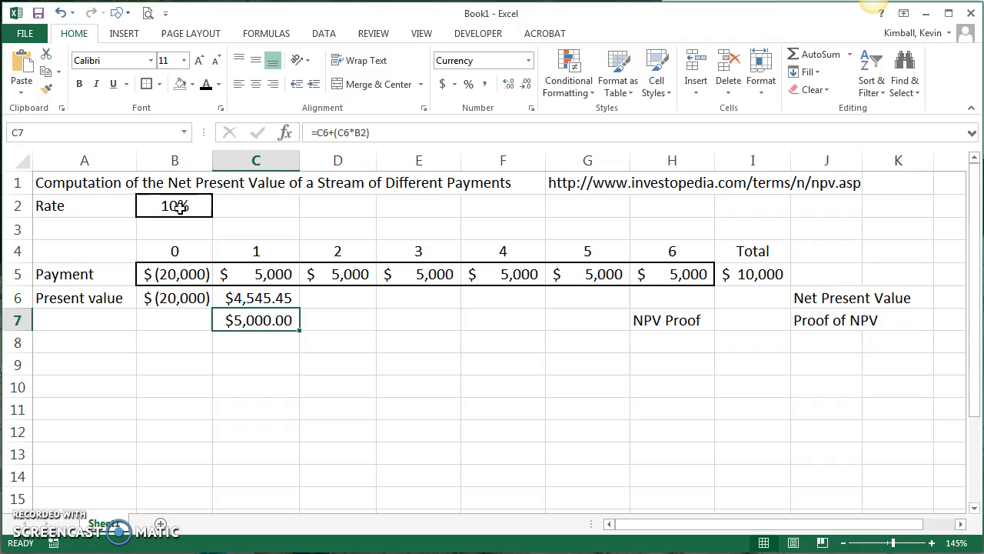
pyautogui.click(256, 297)
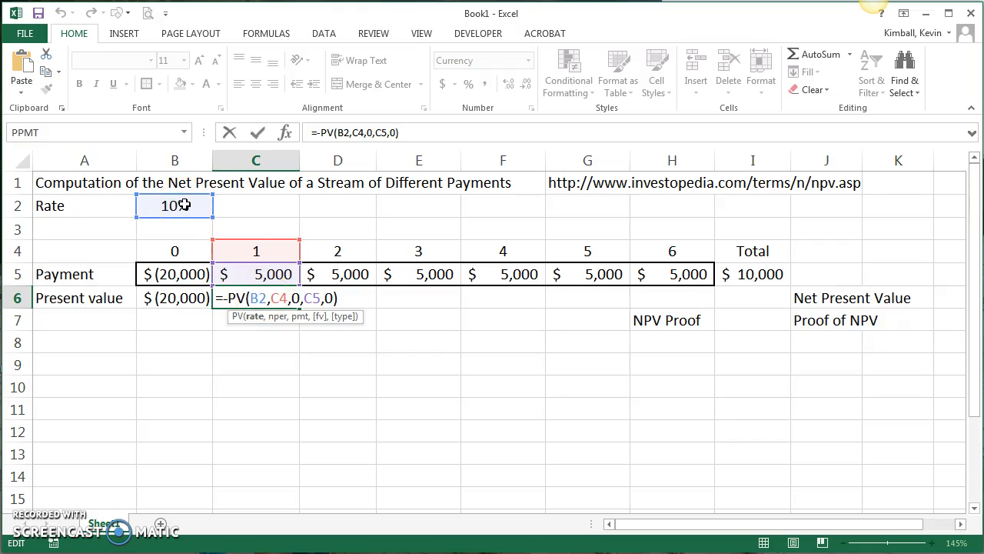
# Change the rate reference in C6's PV formula to absolute $B$2.
pyautogui.press('F4')
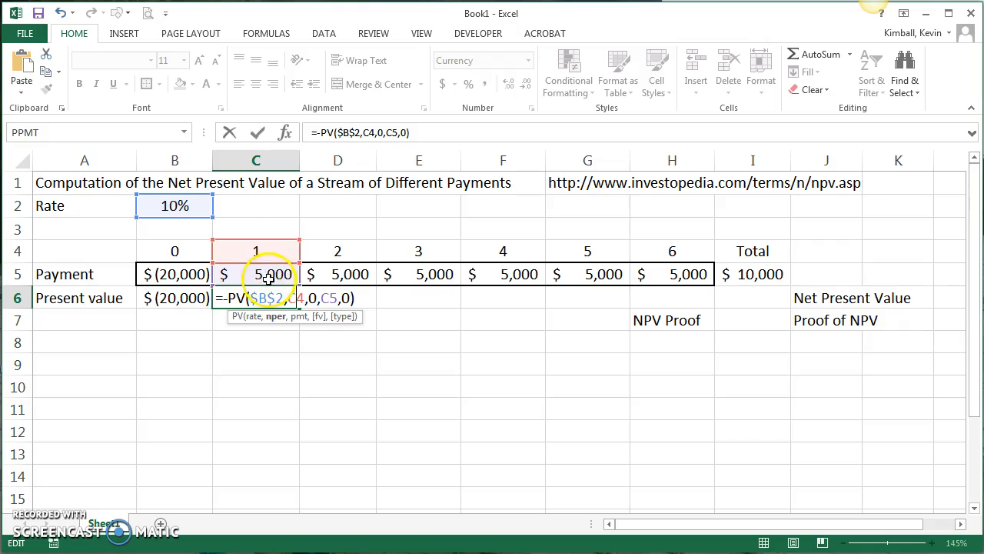
pyautogui.moveTo(367, 274)
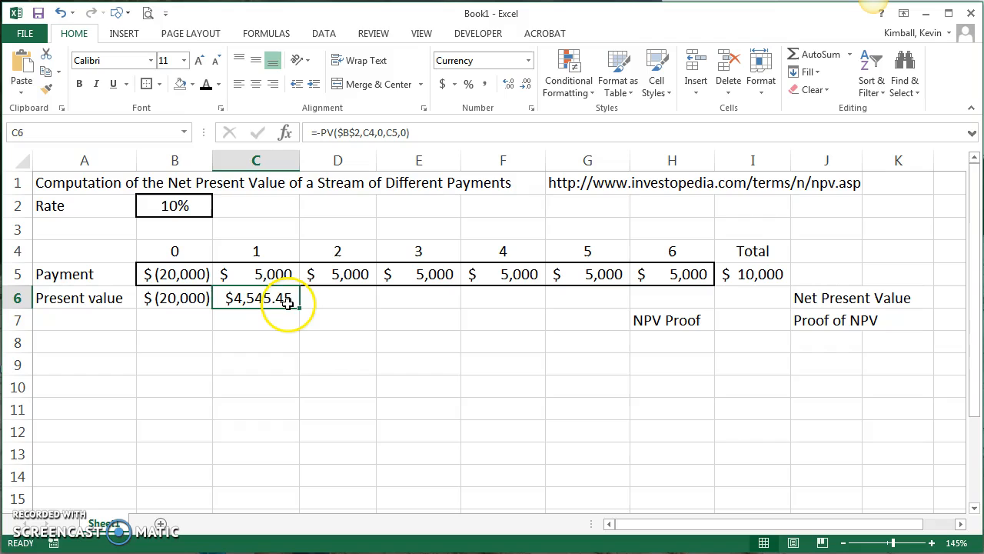
# Copy the PV formula from C6 across to H6, reaching $2,822.37 for period 6.
pyautogui.moveTo(288, 300); pyautogui.dragTo(696, 300)
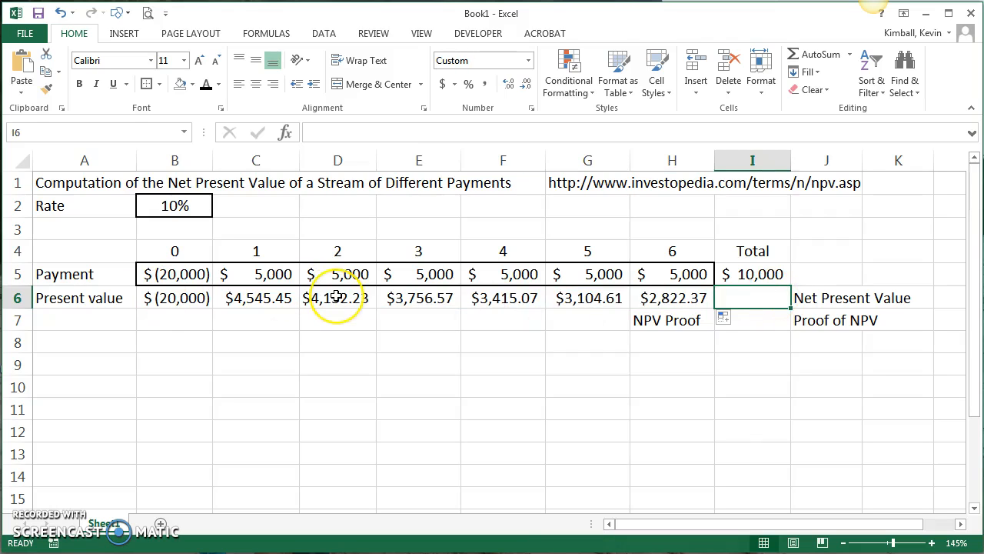
pyautogui.write('=sum9')
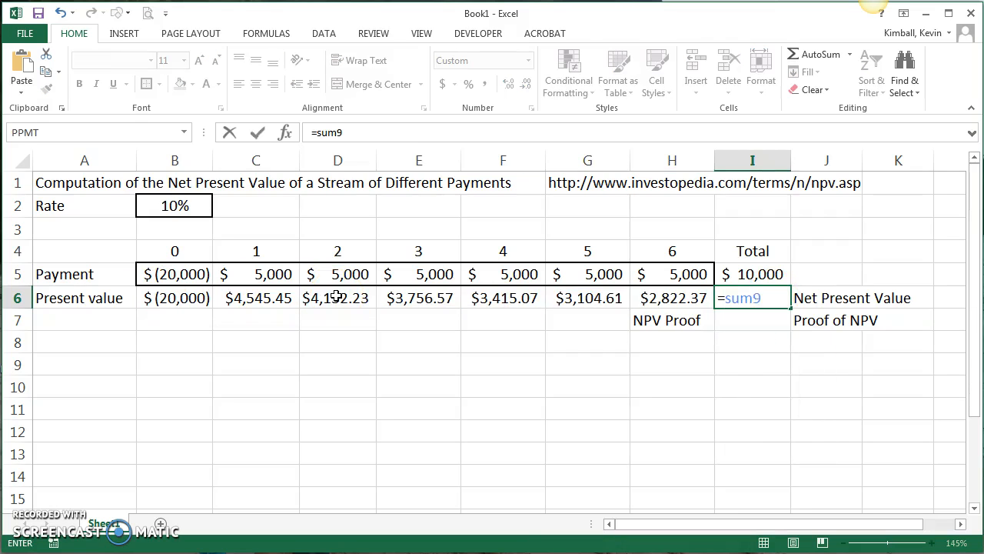
# Complete =SUM(B6:H6) in I6, giving a net present value of $1,776.
pyautogui.moveTo(503, 298); pyautogui.dragTo(672, 298)
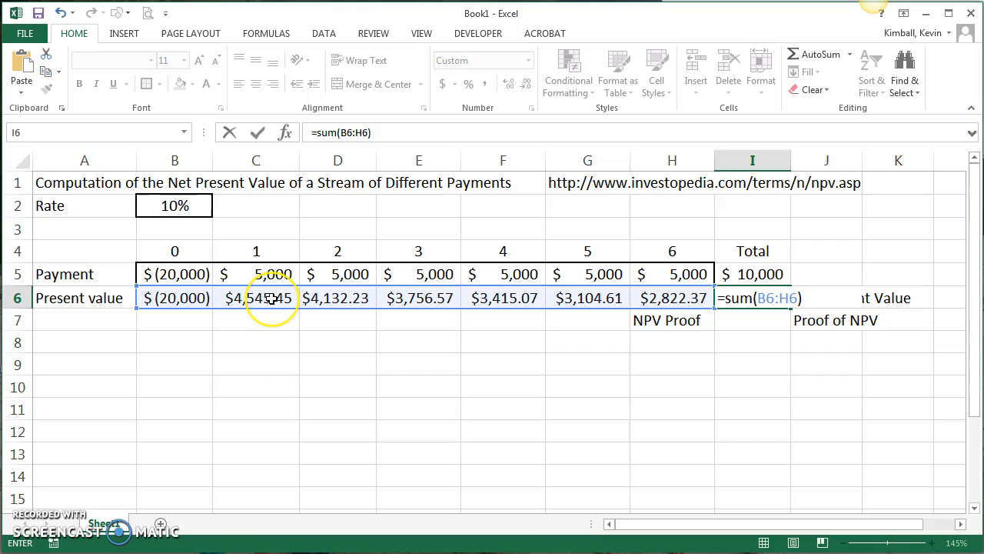
pyautogui.press('enter')
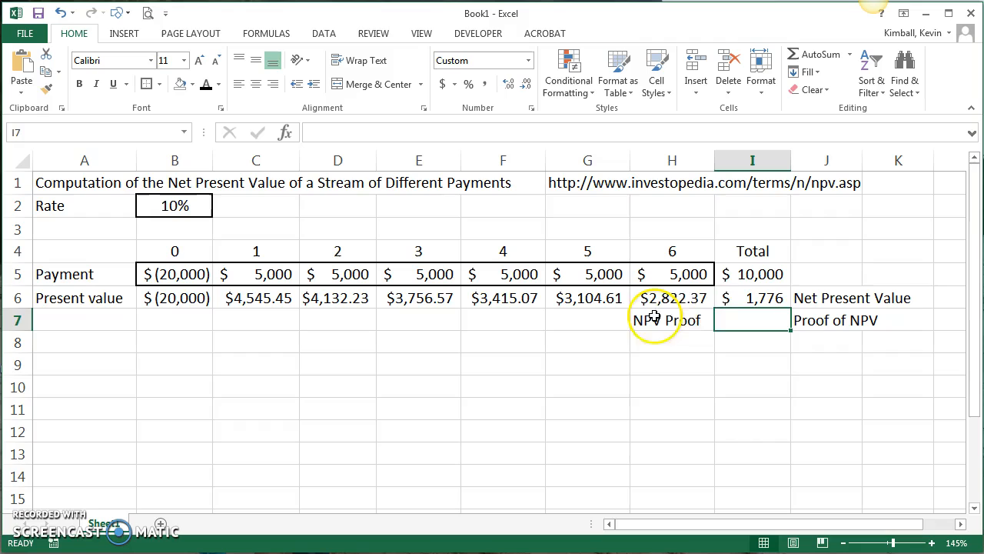
# Select I7 beside the NPV Proof label and type an equals sign.
pyautogui.click(752, 298)
pyautogui.write('=')
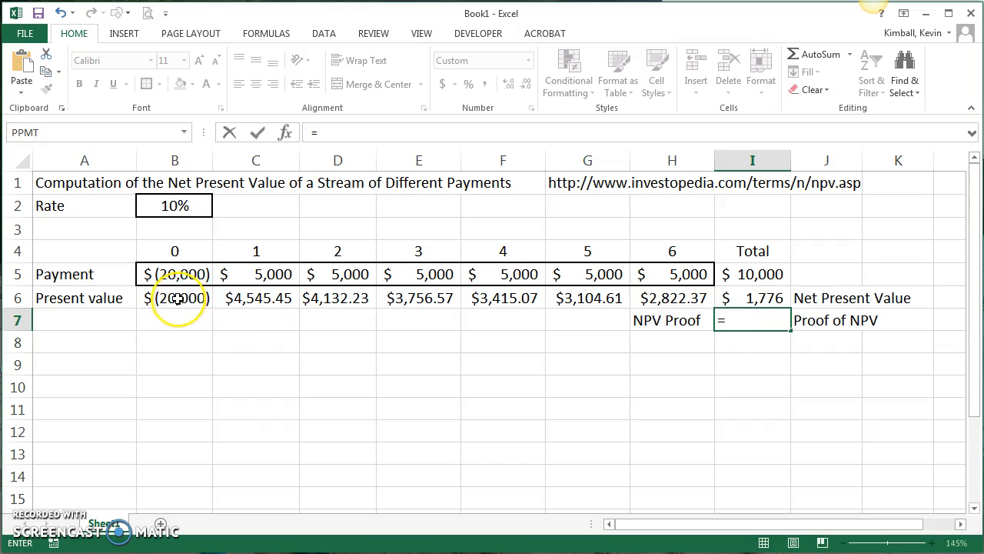
# Build =B6+NPV(B2,C5:H5) in I7 to prove the $1,776 result.
pyautogui.click(174, 298)
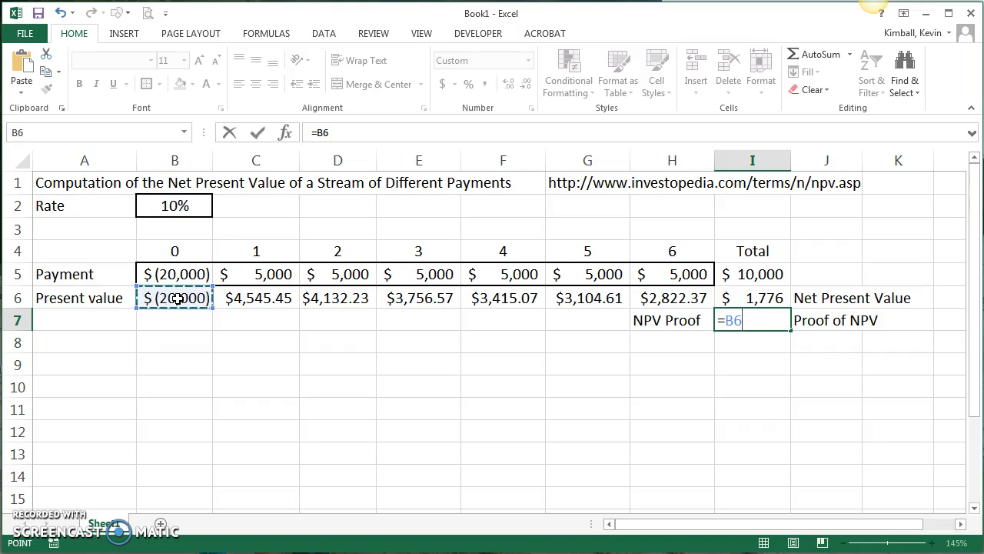
pyautogui.write('+')
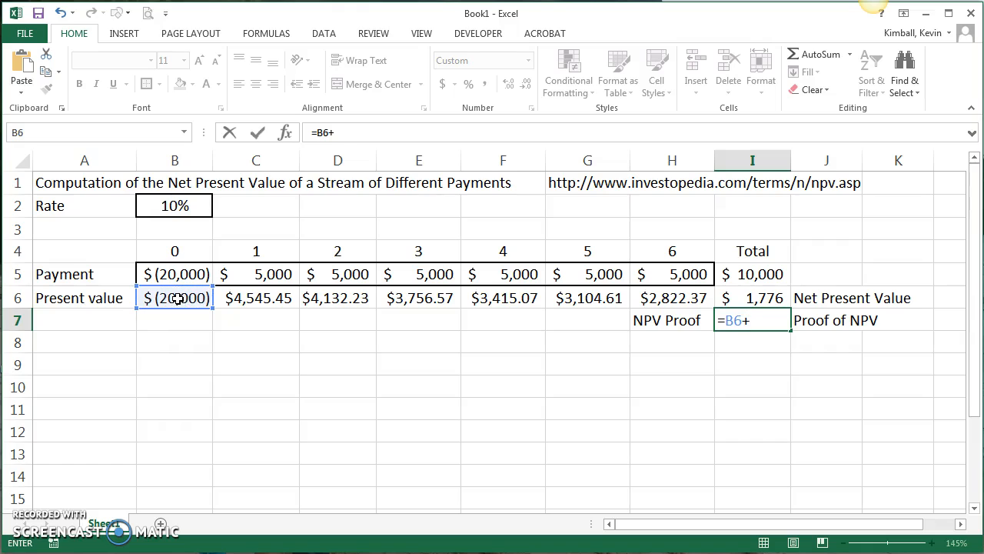
pyautogui.write('npv(')
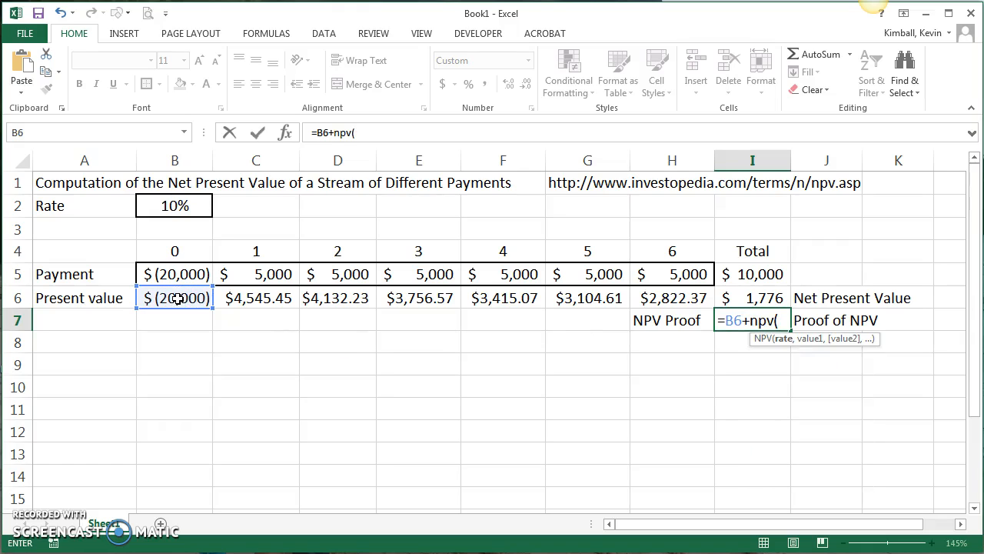
pyautogui.click(174, 205)
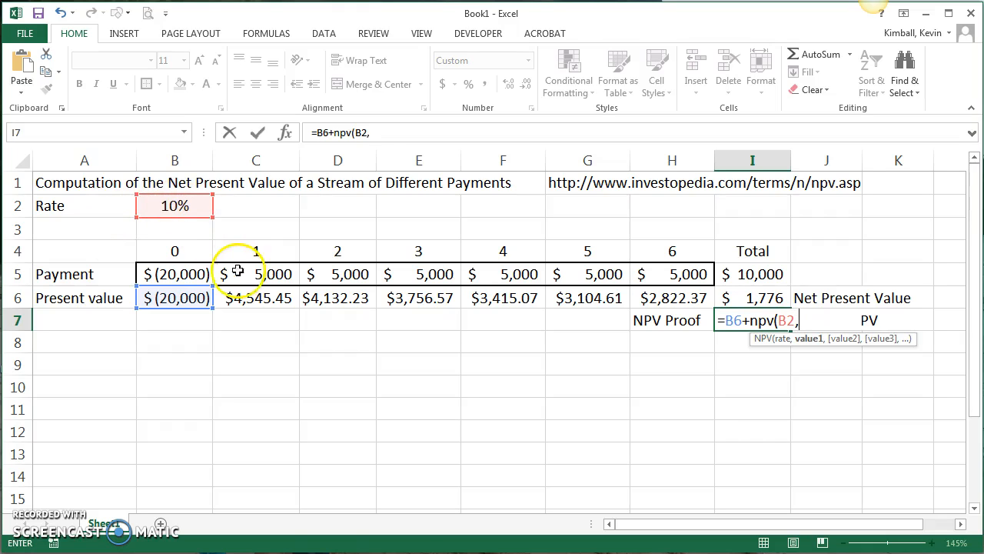
pyautogui.moveTo(257, 274); pyautogui.dragTo(672, 273)
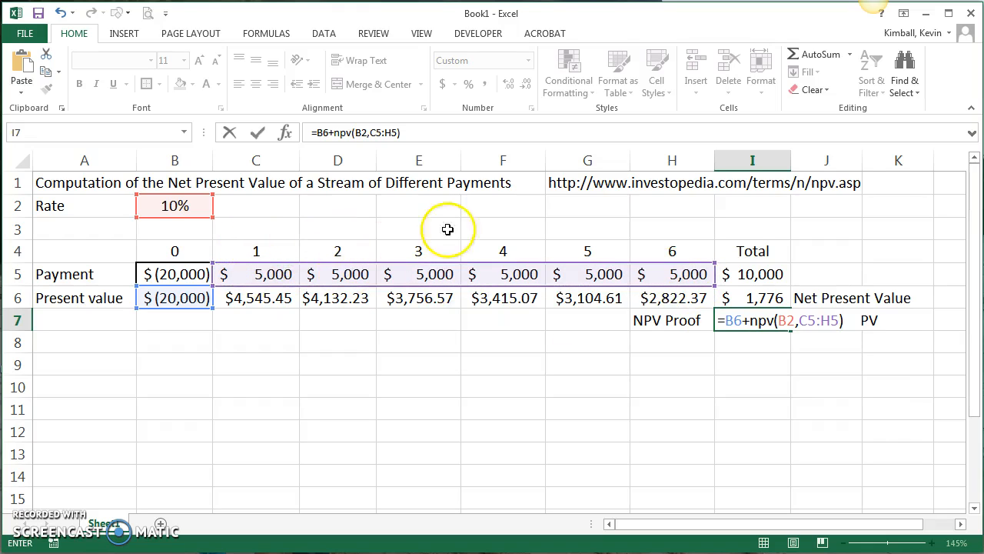
pyautogui.moveTo(678, 260)
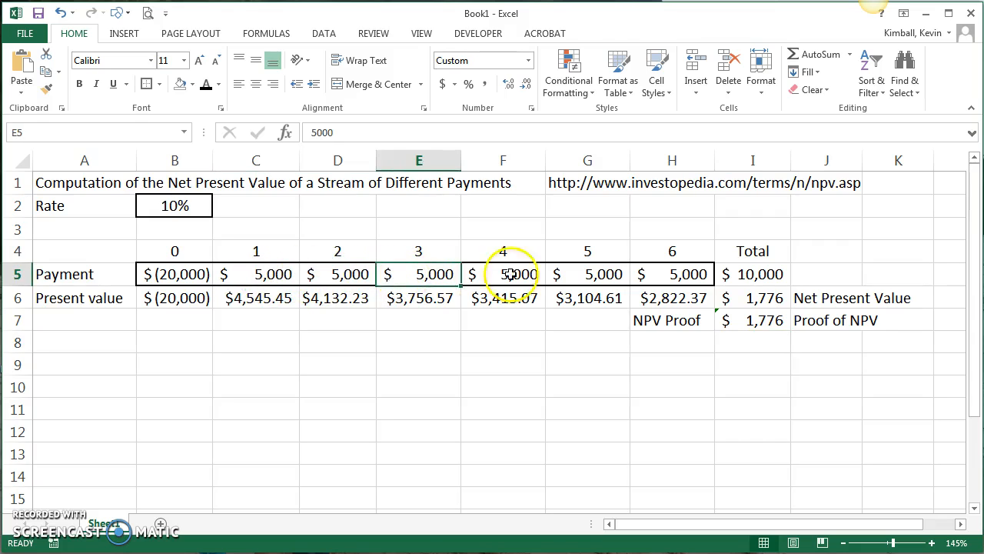
# Type a second 'NPV Proof' label in H8 and begin a formula in I8.
pyautogui.click(587, 273)
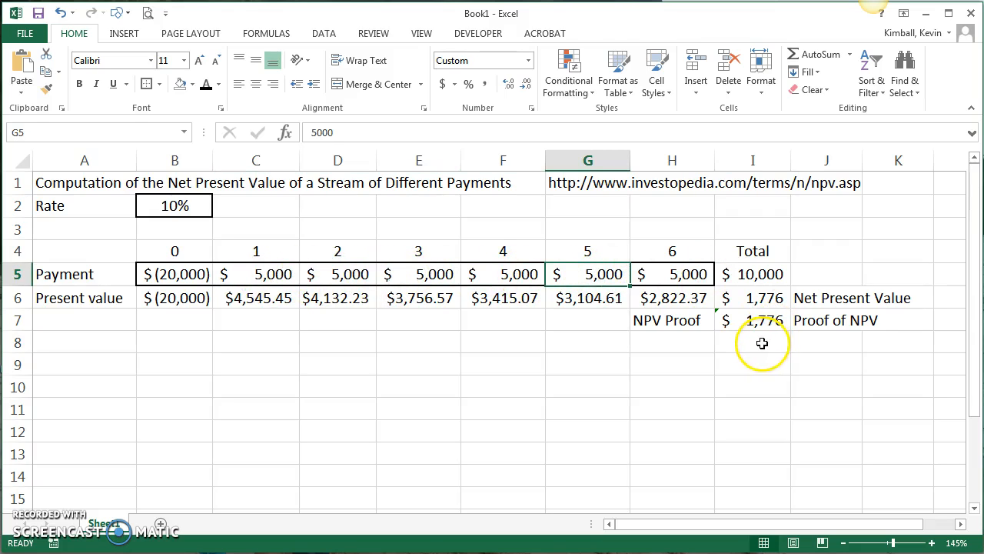
pyautogui.moveTo(755, 345)
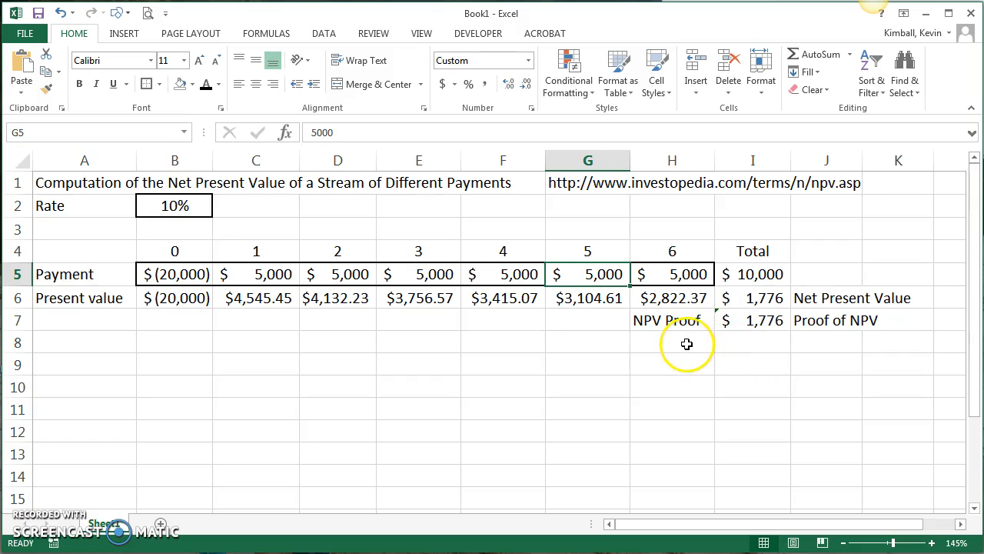
pyautogui.write('NPV Proof')
pyautogui.click(753, 342)
pyautogui.write('=')
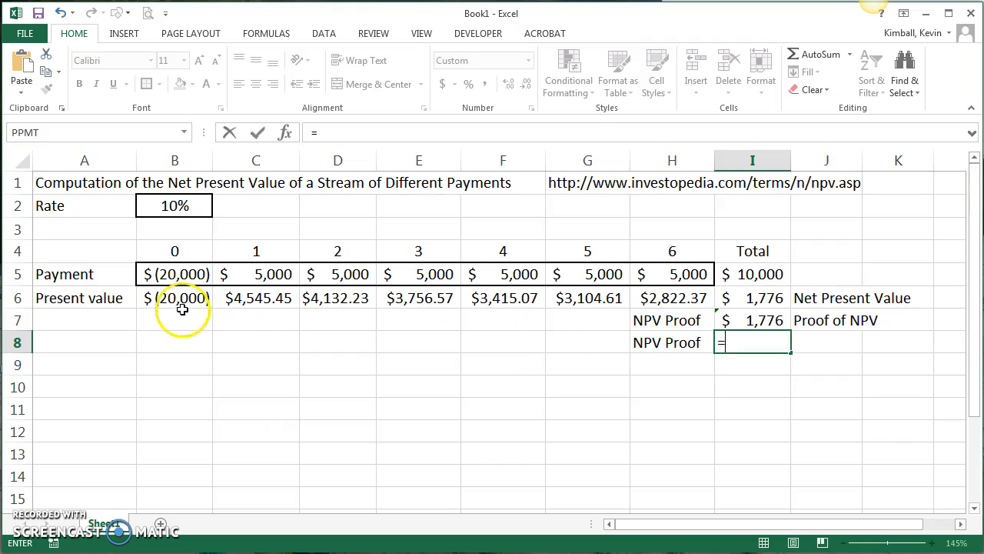
# Enter =B6+PV(B2,6,C5,0,0) in I8 as the second NPV proof, giving 1,776.
pyautogui.click(174, 297)
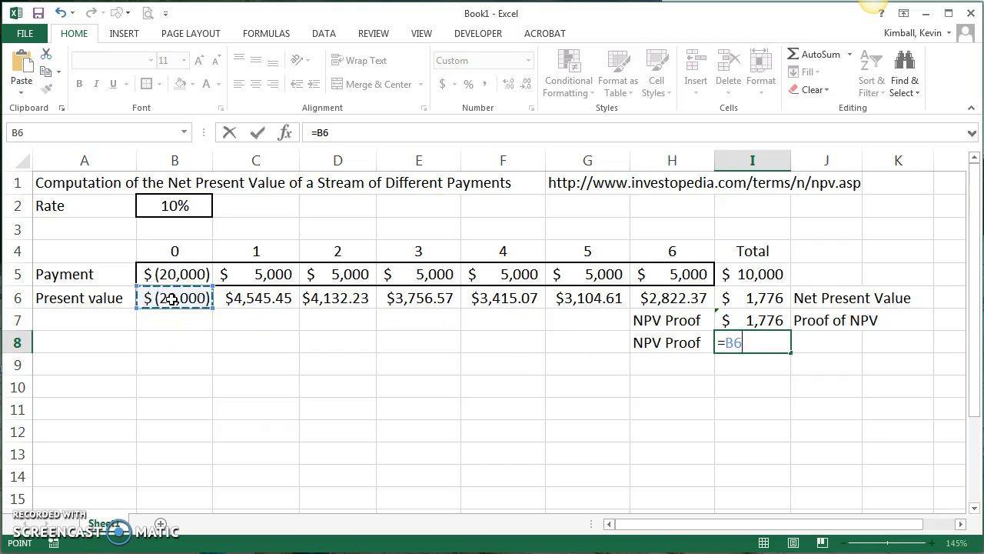
pyautogui.write('+pv(')
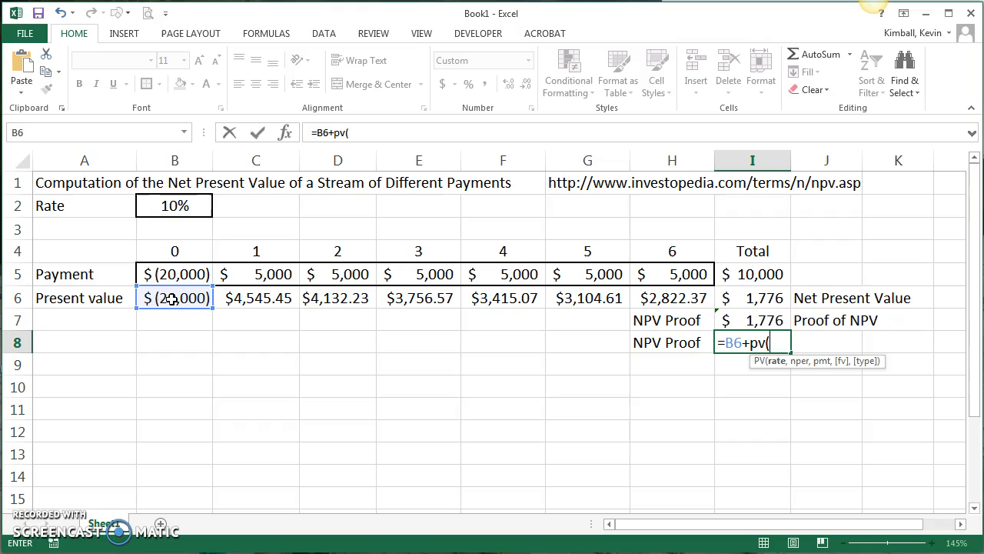
pyautogui.click(174, 205)
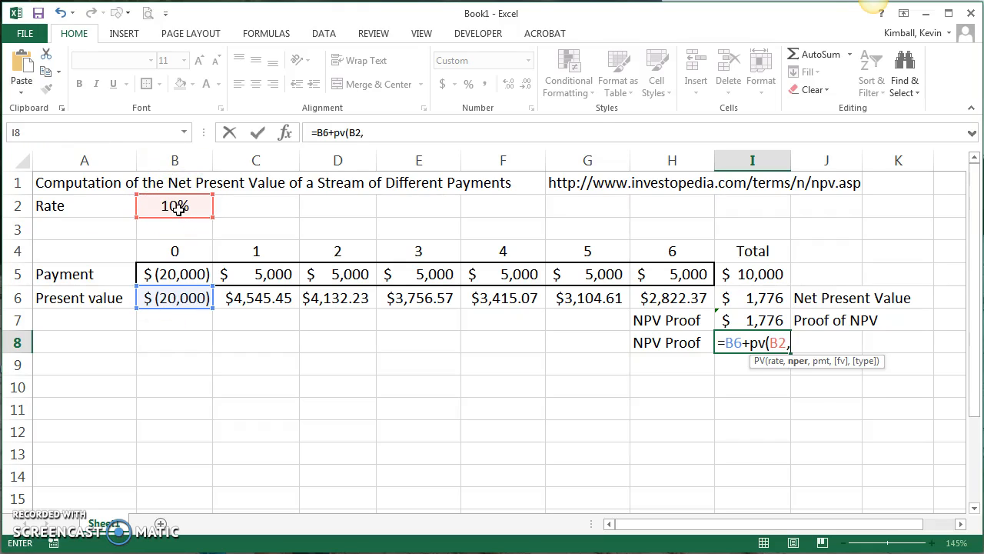
pyautogui.write('6')
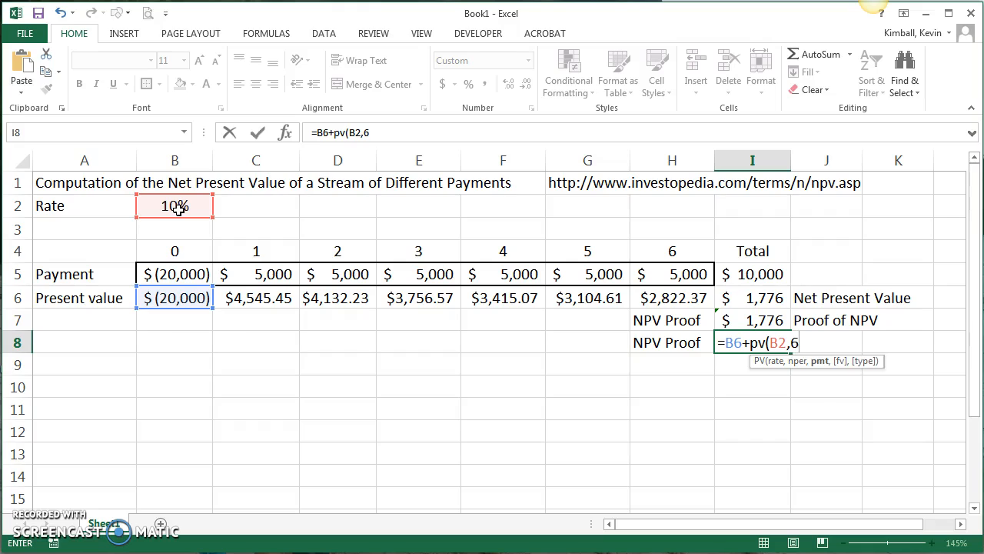
pyautogui.write(',')
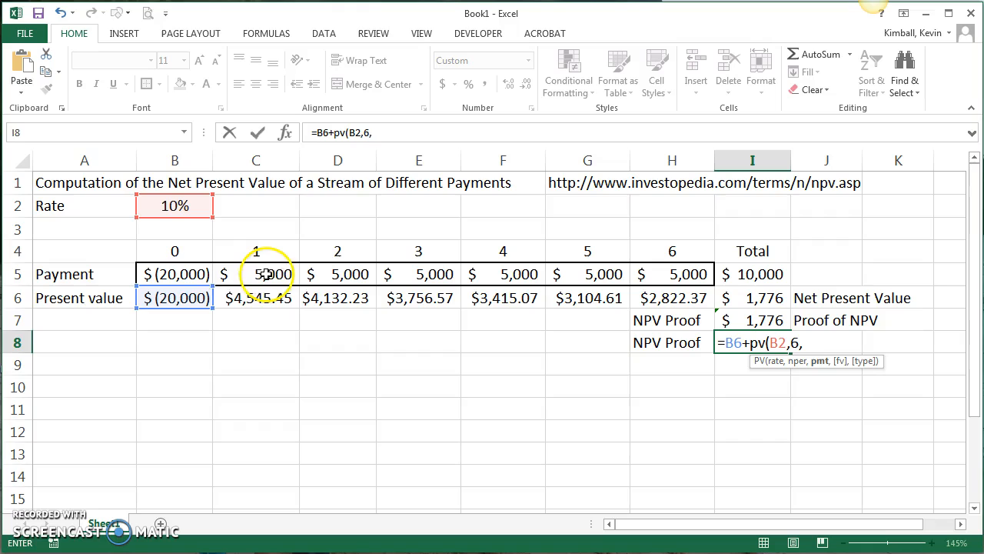
pyautogui.click(256, 274)
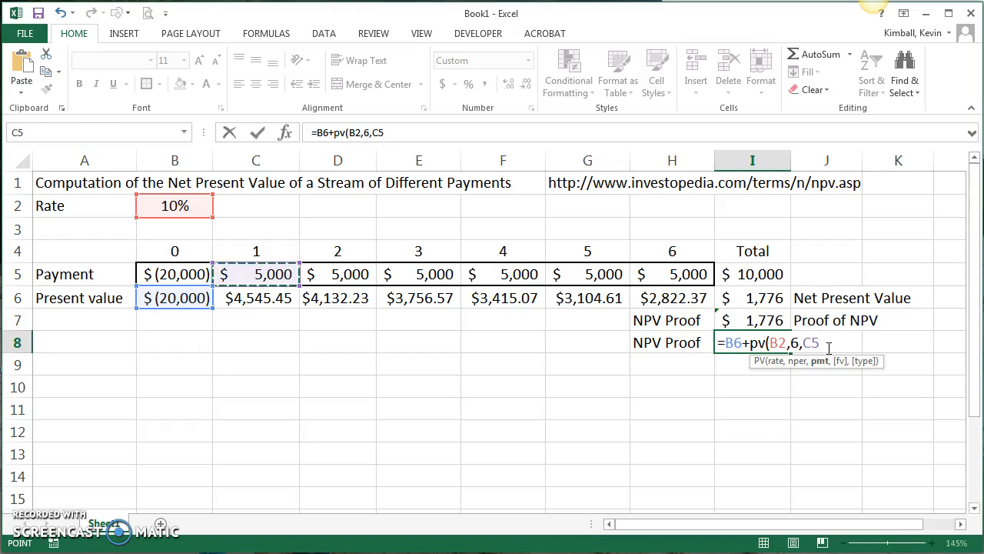
pyautogui.write(',')
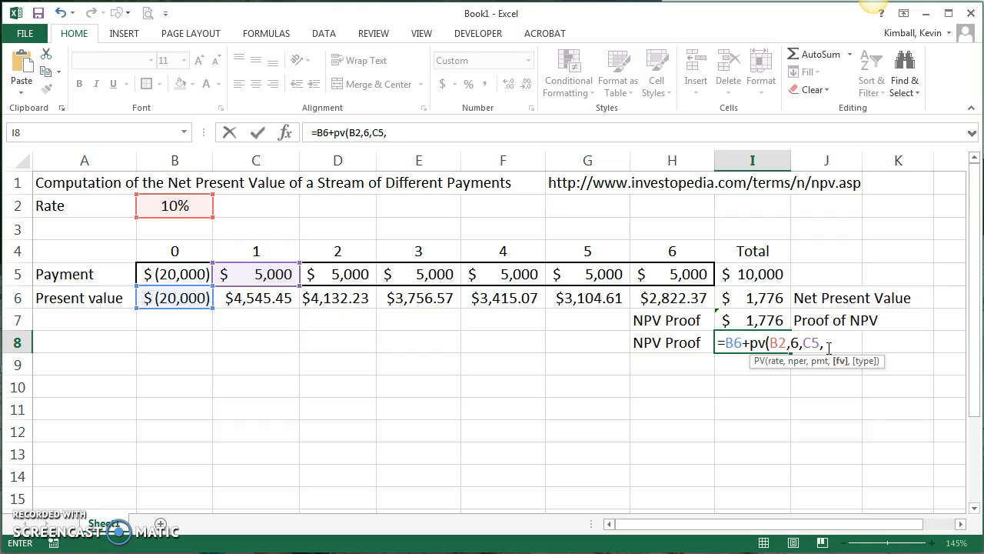
pyautogui.write('0,')
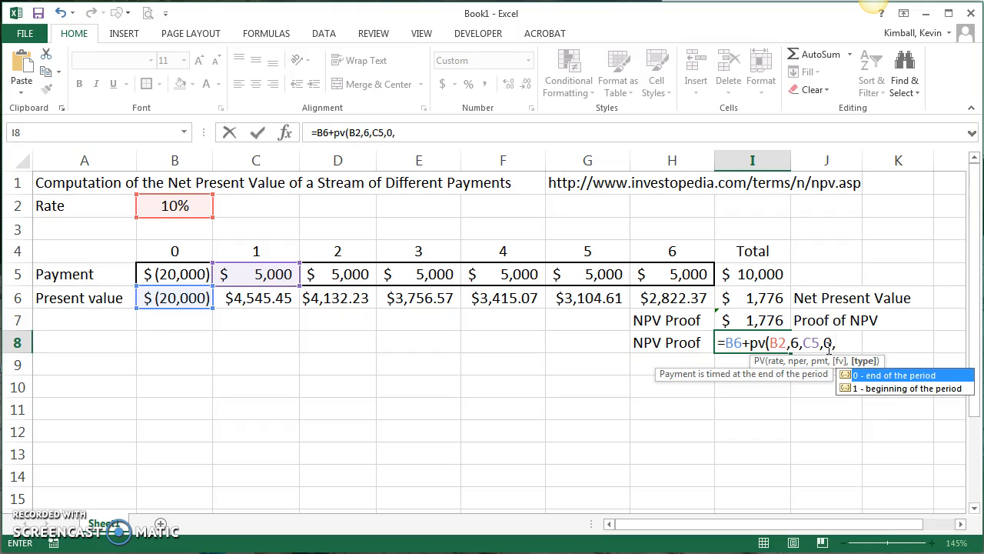
pyautogui.write('0')
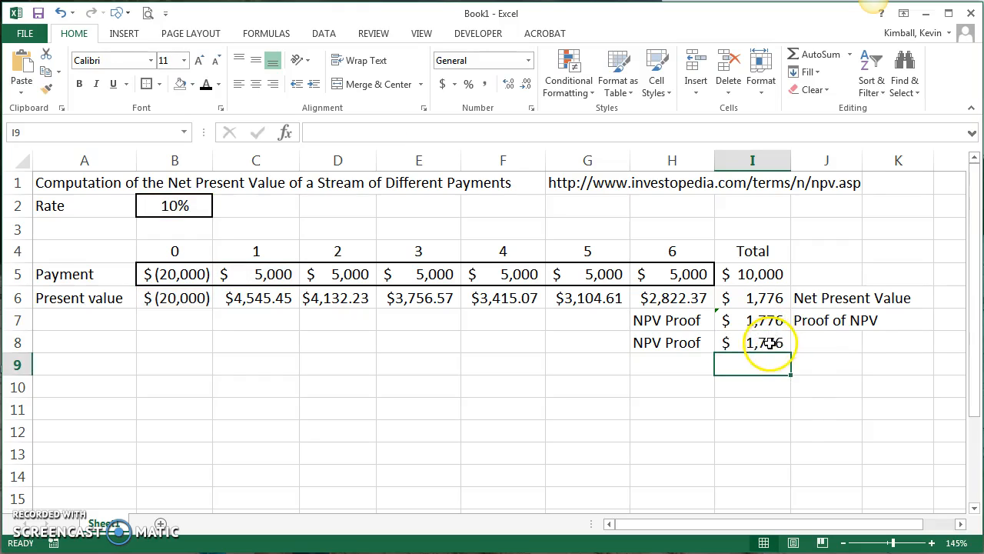
# Change the period 3 and 5 payments to 8,000 and 9,000, and clear I8's proof formula.
pyautogui.click(752, 343)
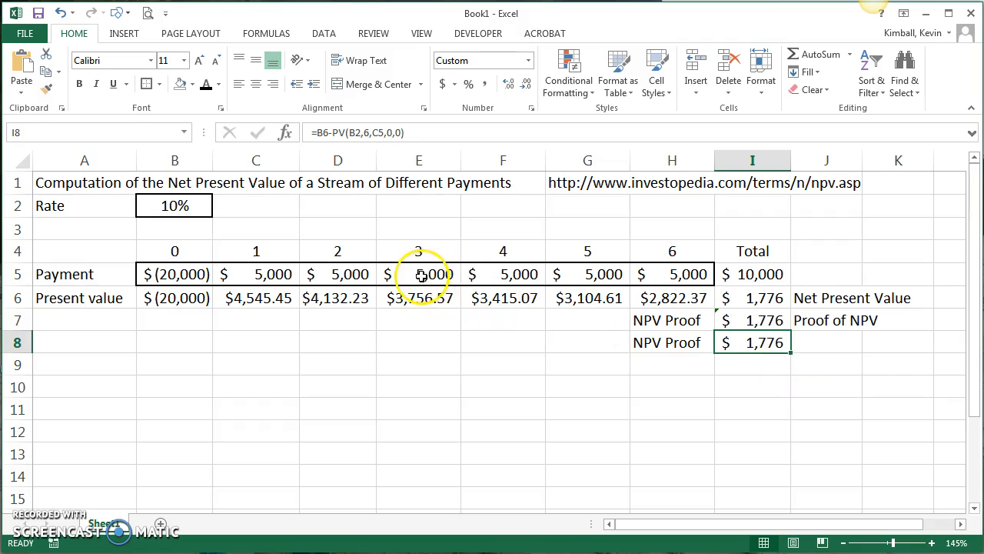
pyautogui.write('8000')
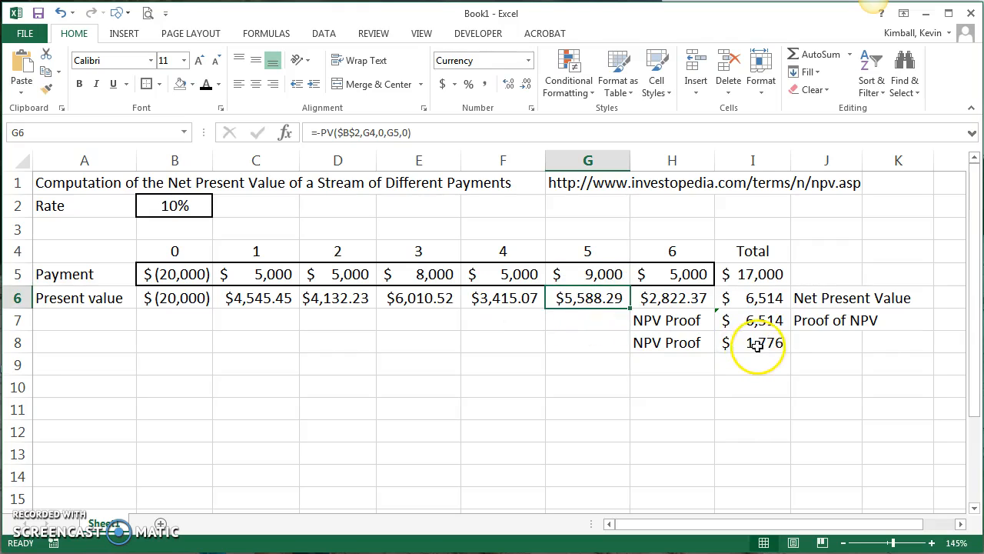
pyautogui.write('=B6-PV(B2,6,C5,0,0)')
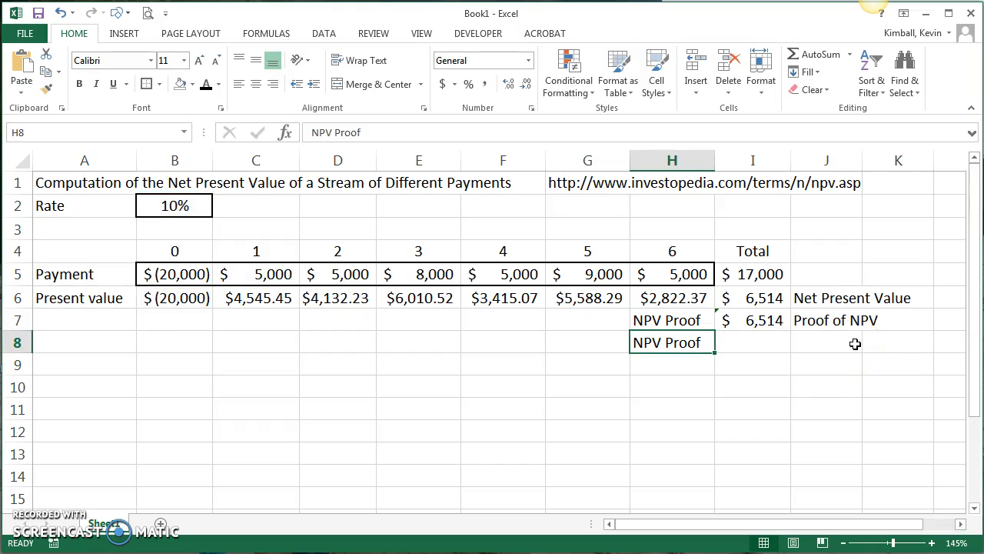
# Review the period 3 PV and net present value formulas, then return to A1.
pyautogui.click(752, 320)
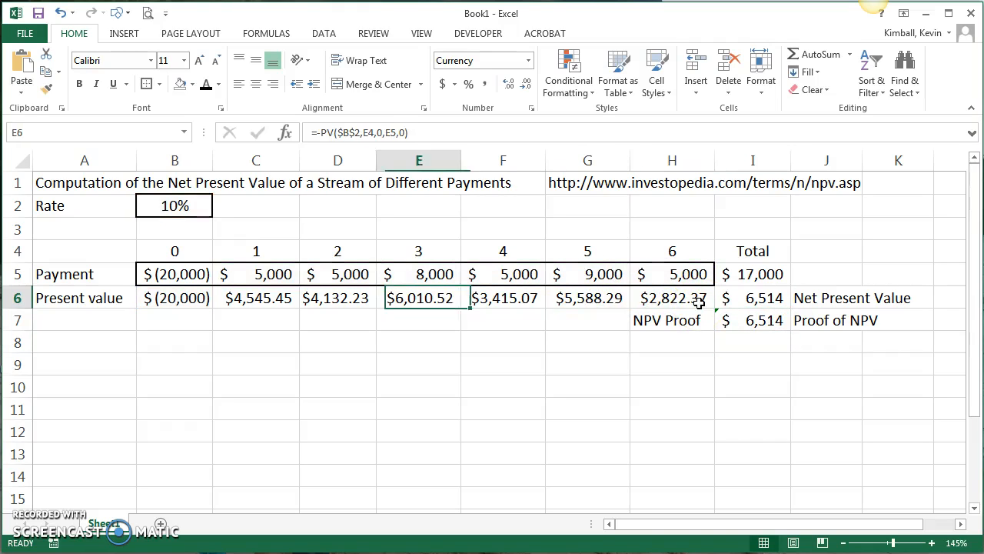
pyautogui.click(752, 298)
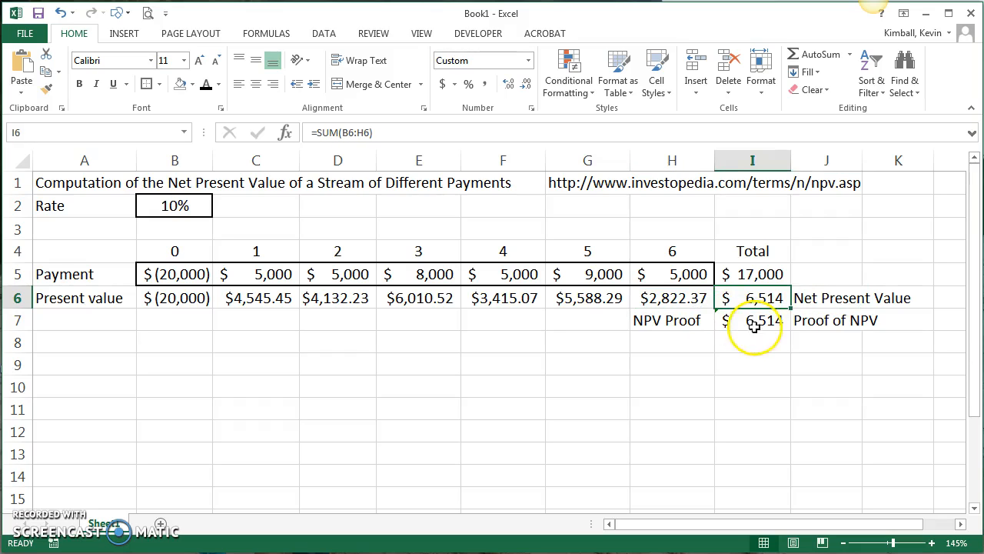
pyautogui.click(85, 182)
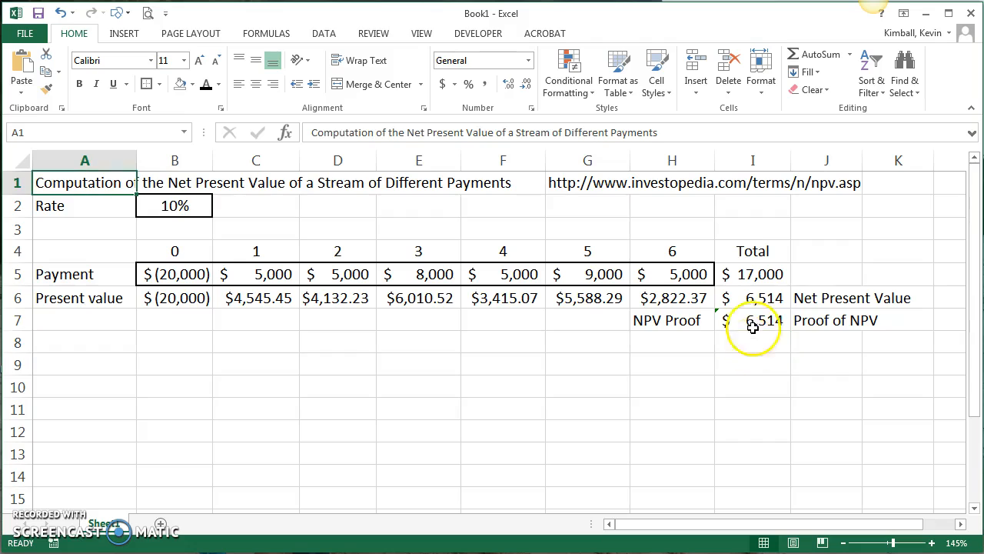